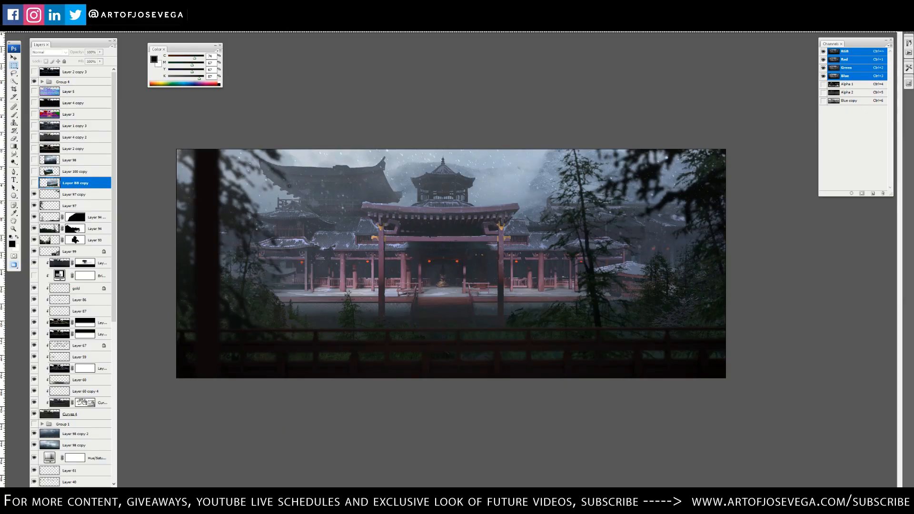
{"action": "mouse_move", "coordinate": [322, 95]}
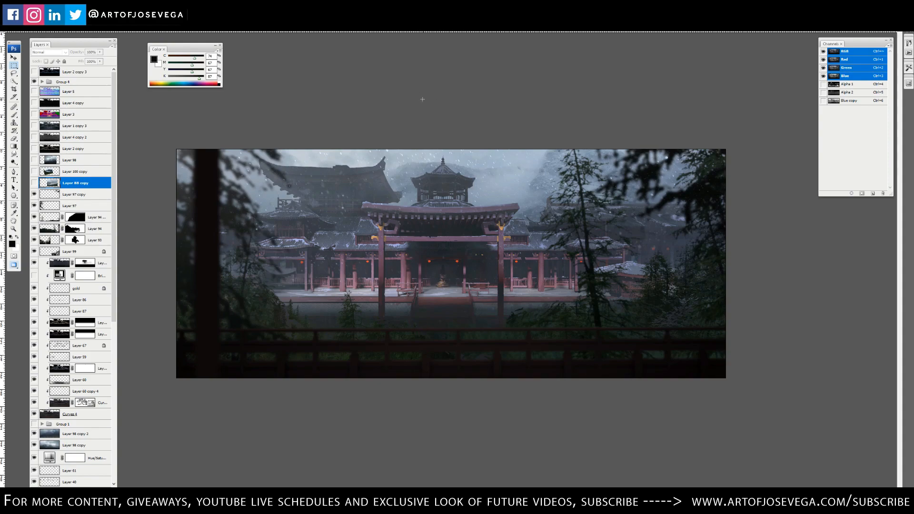
{"action": "mouse_move", "coordinate": [430, 88]}
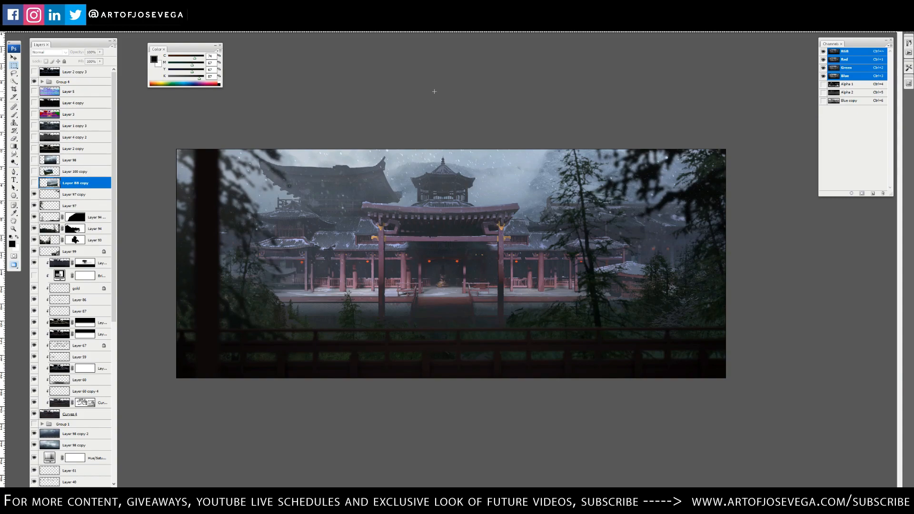
{"action": "mouse_move", "coordinate": [438, 90]}
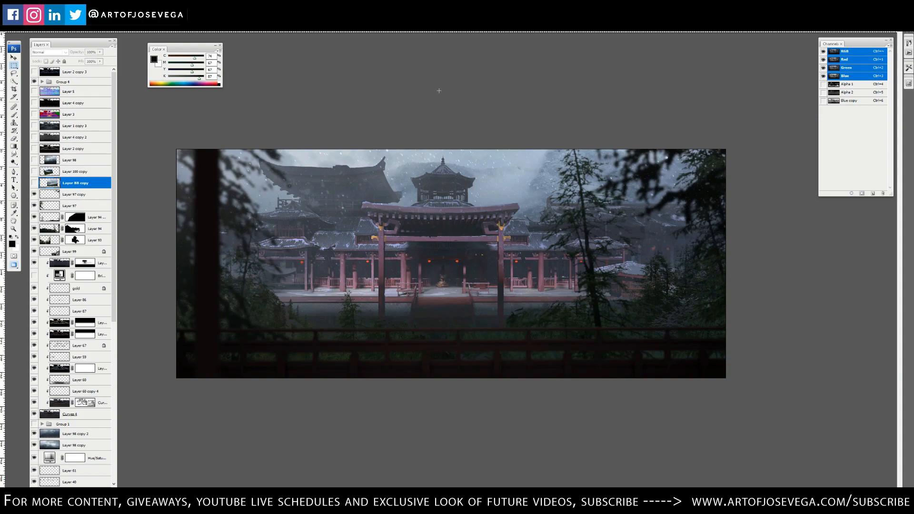
{"action": "mouse_move", "coordinate": [416, 112]}
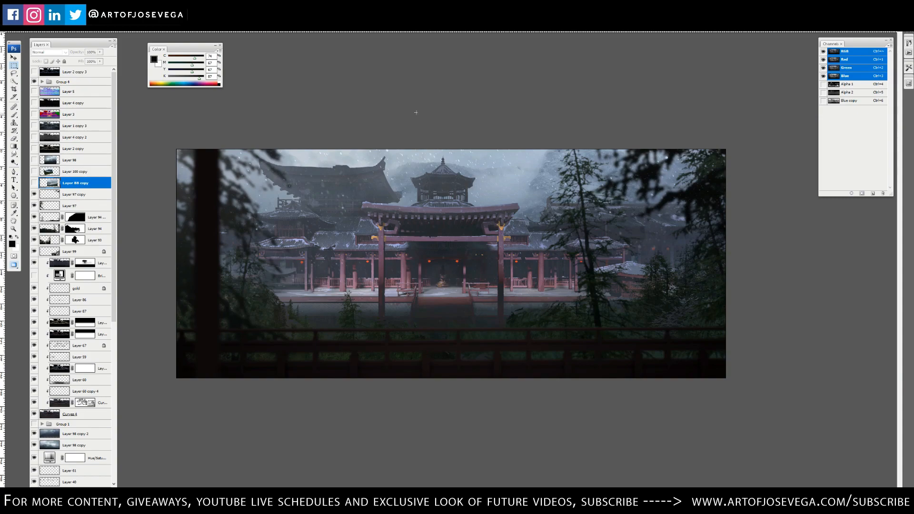
{"action": "mouse_move", "coordinate": [439, 66]}
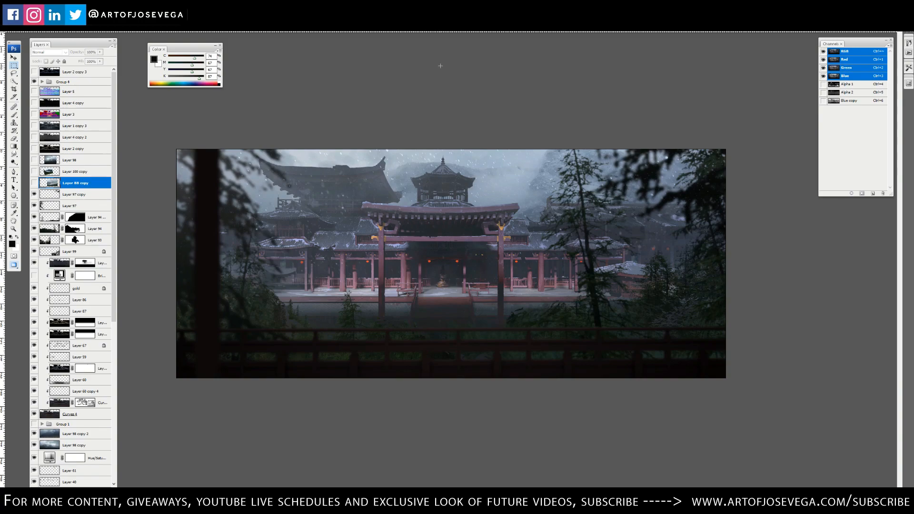
{"action": "mouse_move", "coordinate": [445, 79]}
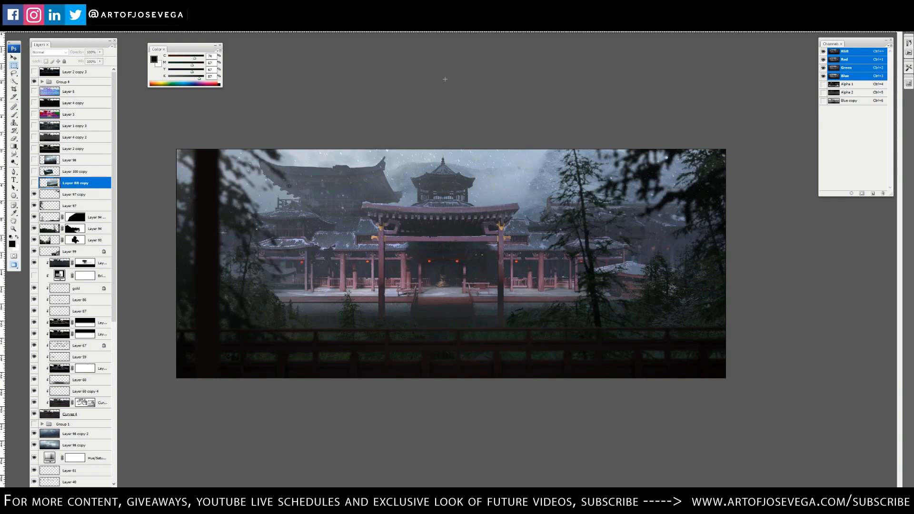
{"action": "mouse_move", "coordinate": [494, 95]}
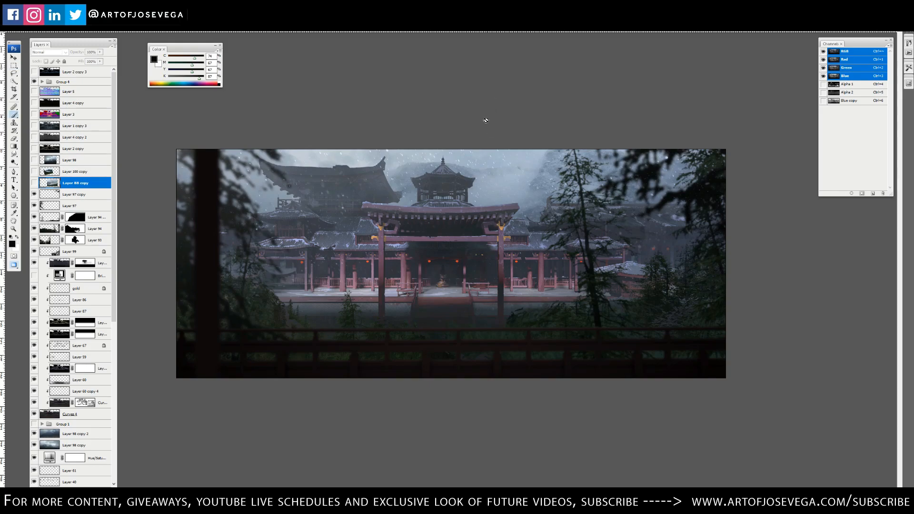
Step: Add an empty layer and lasso a rough area over the lower right foreground
{"action": "left_click", "coordinate": [74, 194]}
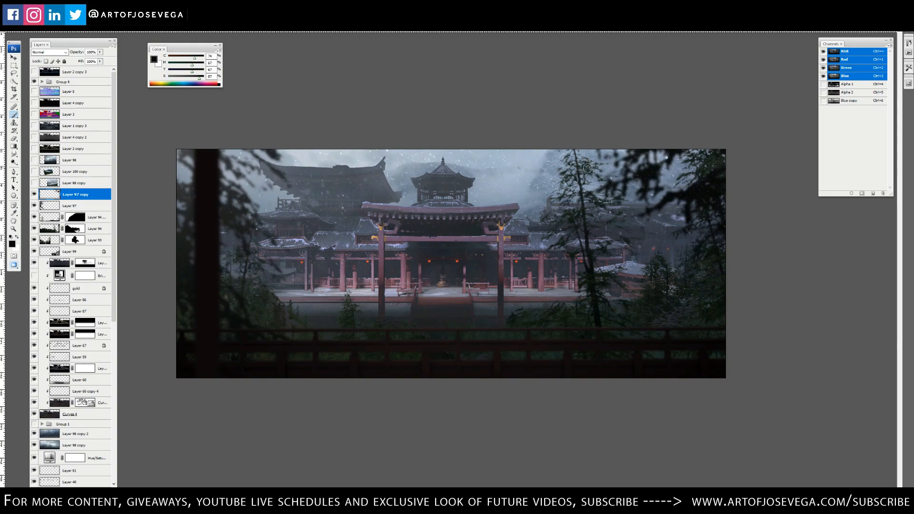
{"action": "mouse_move", "coordinate": [512, 127]}
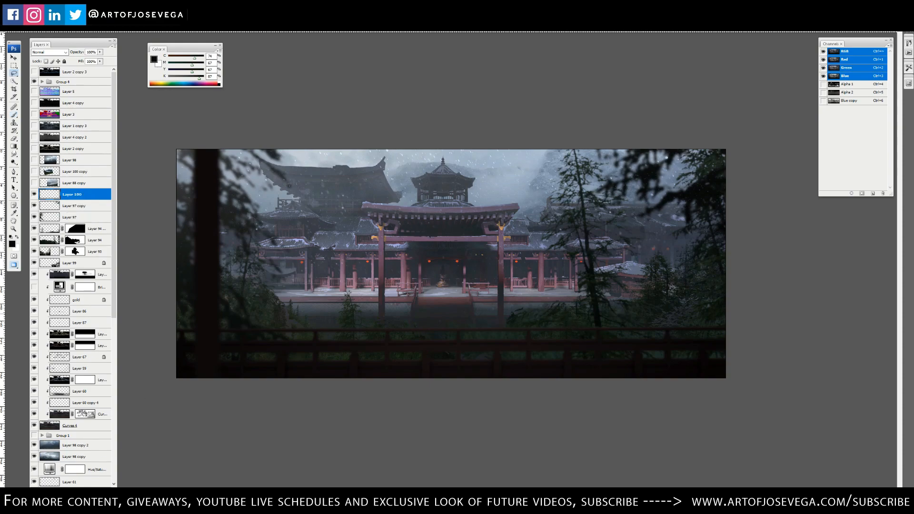
{"action": "mouse_move", "coordinate": [627, 291]}
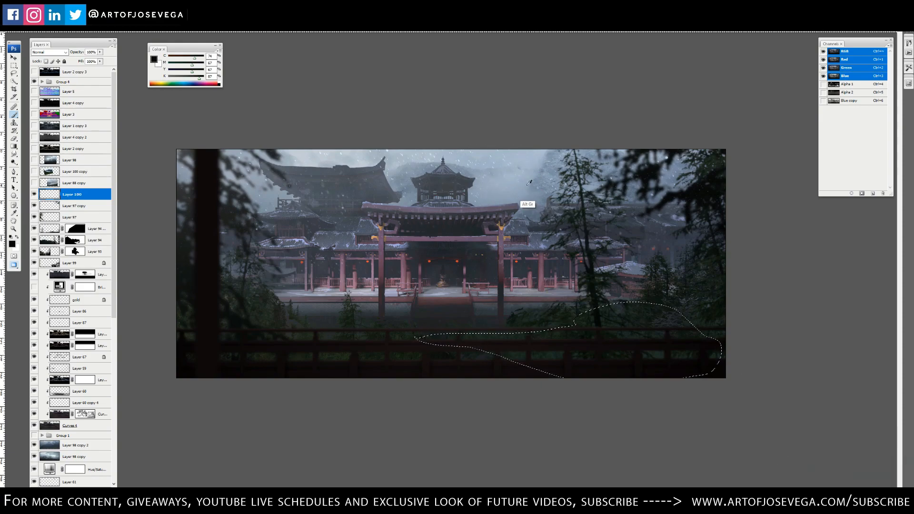
{"action": "left_click", "coordinate": [641, 308]}
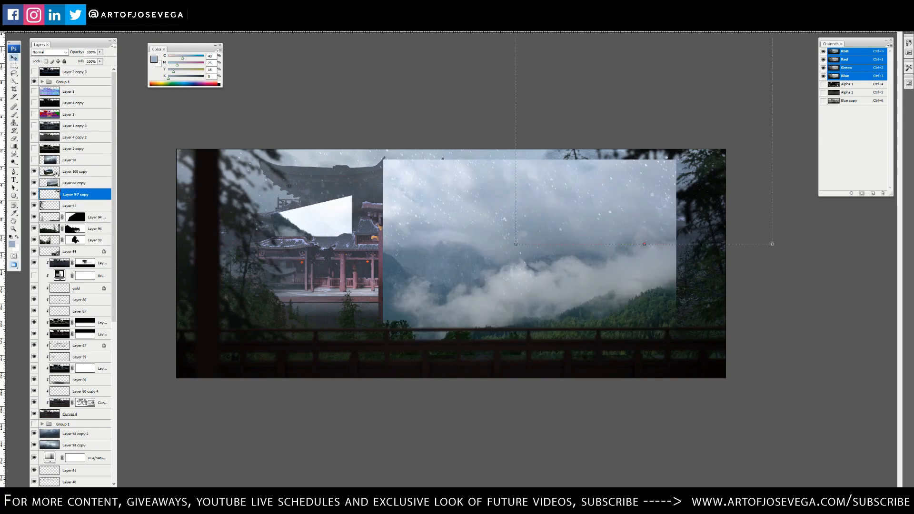
Step: Switch between pasted mountain photo layers, leaving the misty cloud photo over the right side
{"action": "left_click", "coordinate": [74, 172]}
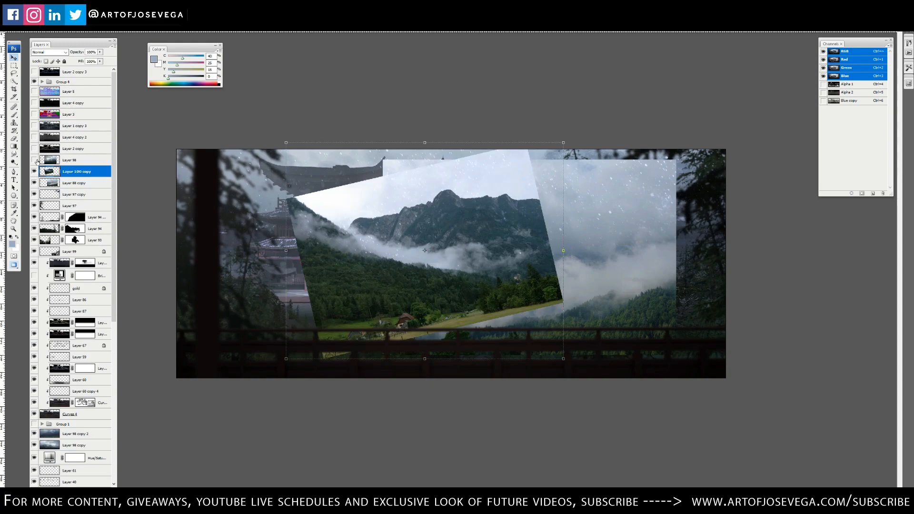
{"action": "left_click", "coordinate": [70, 160]}
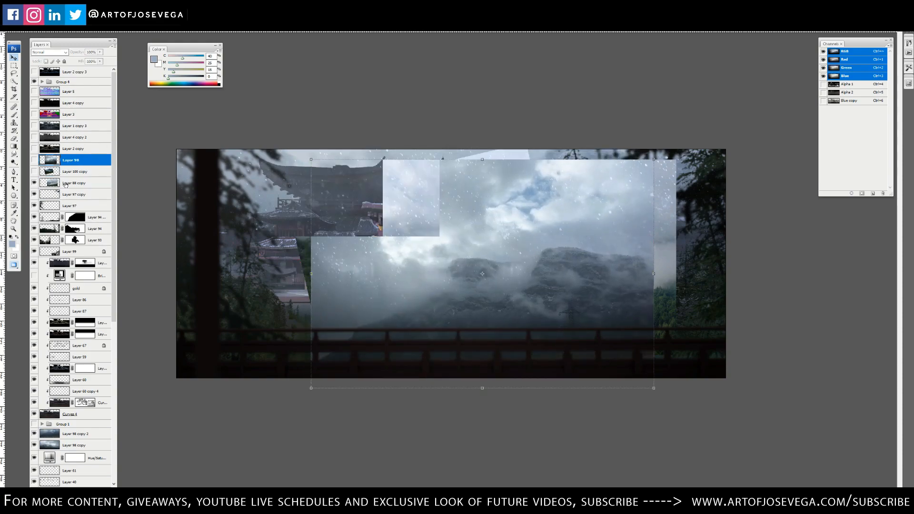
{"action": "left_click", "coordinate": [74, 183]}
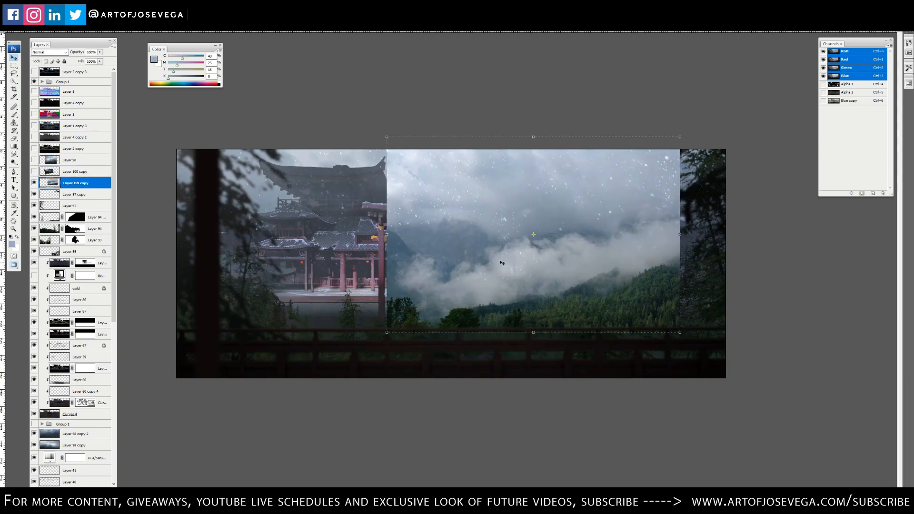
{"action": "mouse_move", "coordinate": [566, 255]}
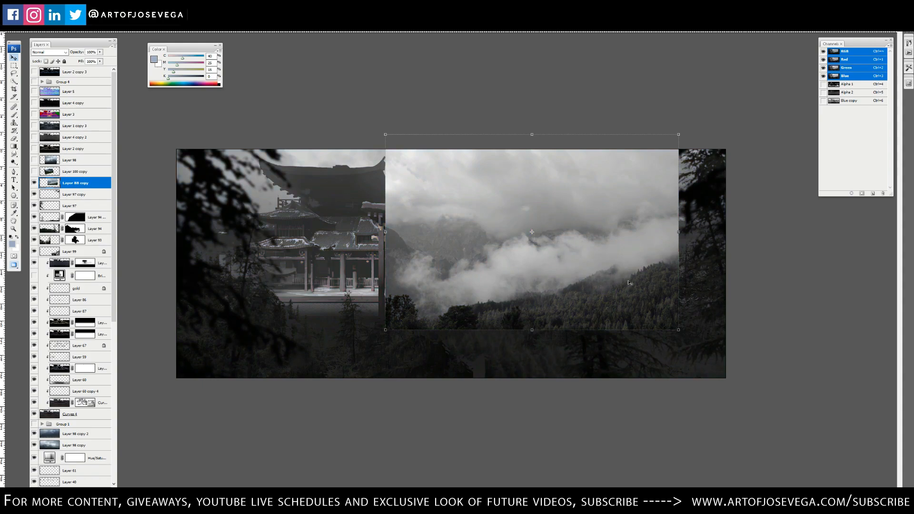
{"action": "mouse_move", "coordinate": [555, 315]}
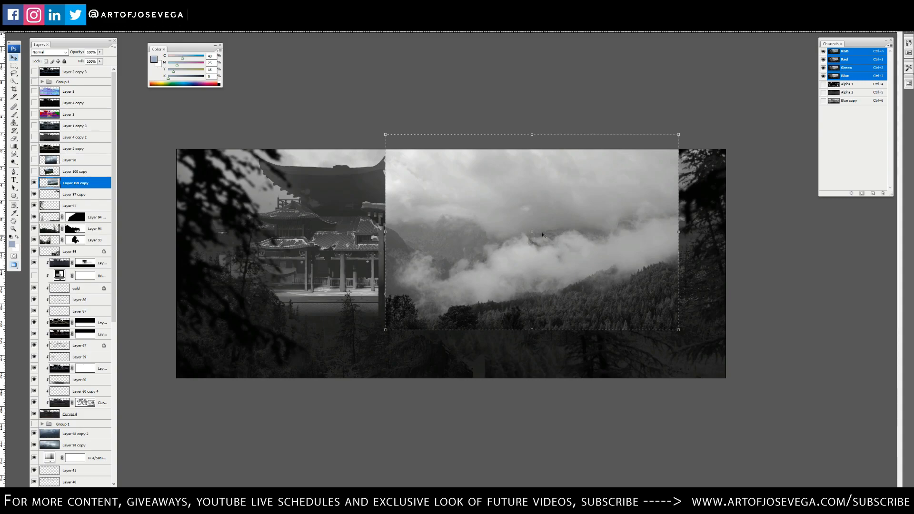
{"action": "mouse_move", "coordinate": [473, 241]}
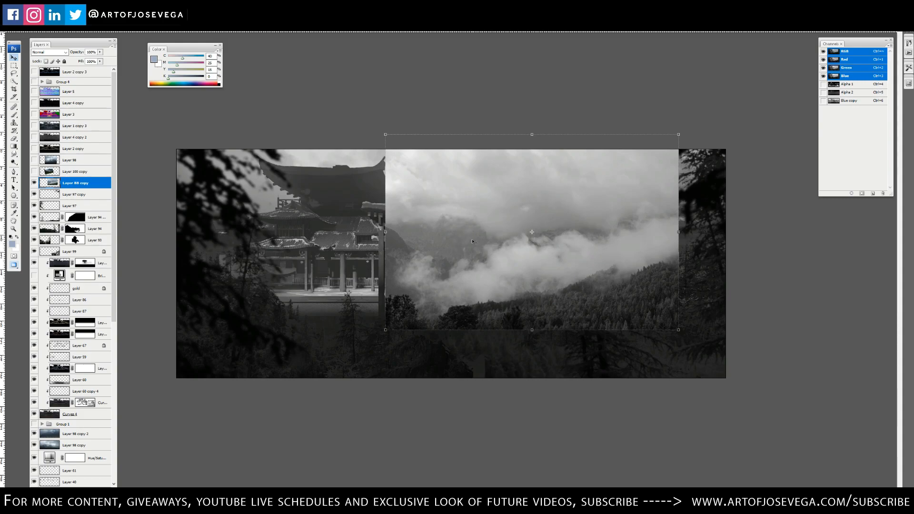
{"action": "mouse_move", "coordinate": [465, 203]}
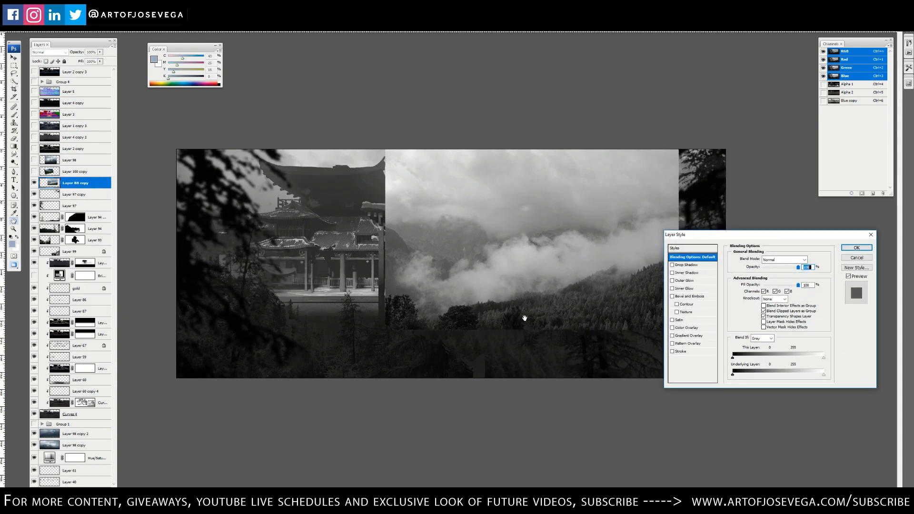
{"action": "mouse_move", "coordinate": [542, 263]}
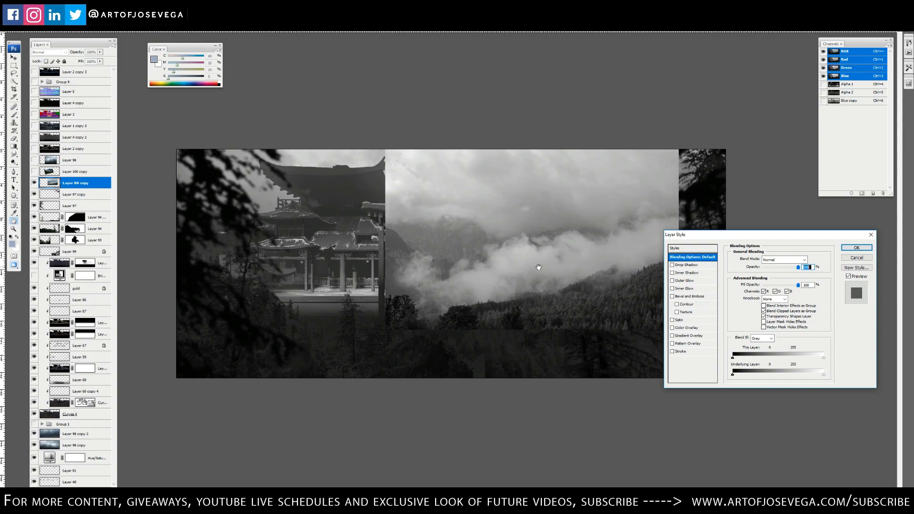
{"action": "mouse_move", "coordinate": [750, 241]}
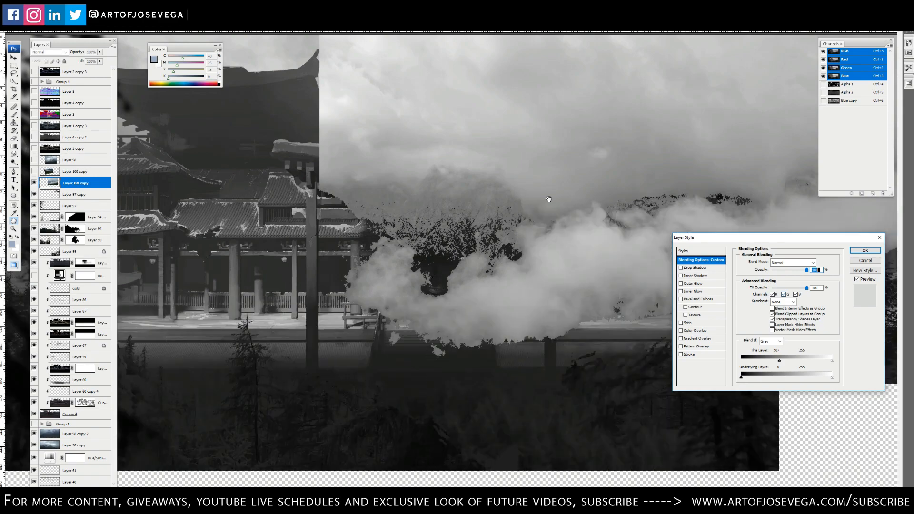
{"action": "mouse_move", "coordinate": [406, 261]}
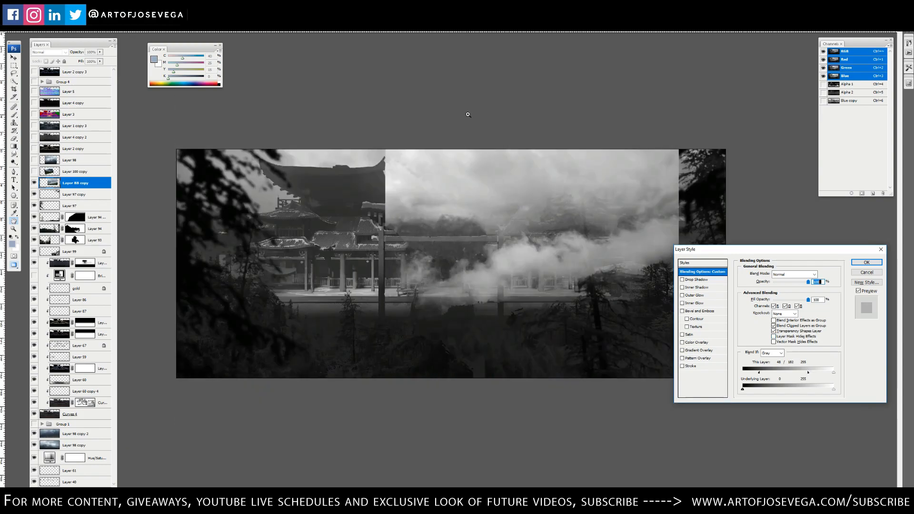
Step: Apply Blend If on the cloud layer so its dark tones drop out, leaving only white mist
{"action": "left_click", "coordinate": [865, 261]}
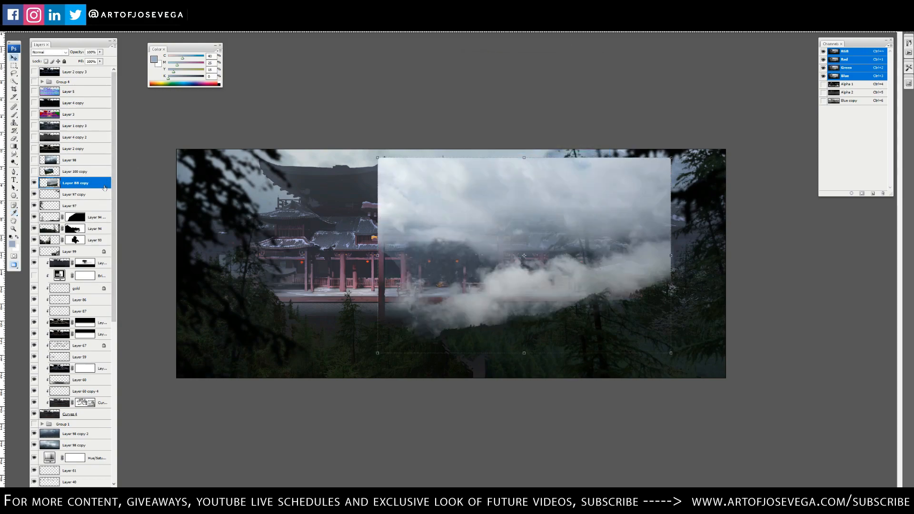
Step: Confirm the cloud layer's blending options and bring up the mist layer's context menu
{"action": "double_click", "coordinate": [74, 183]}
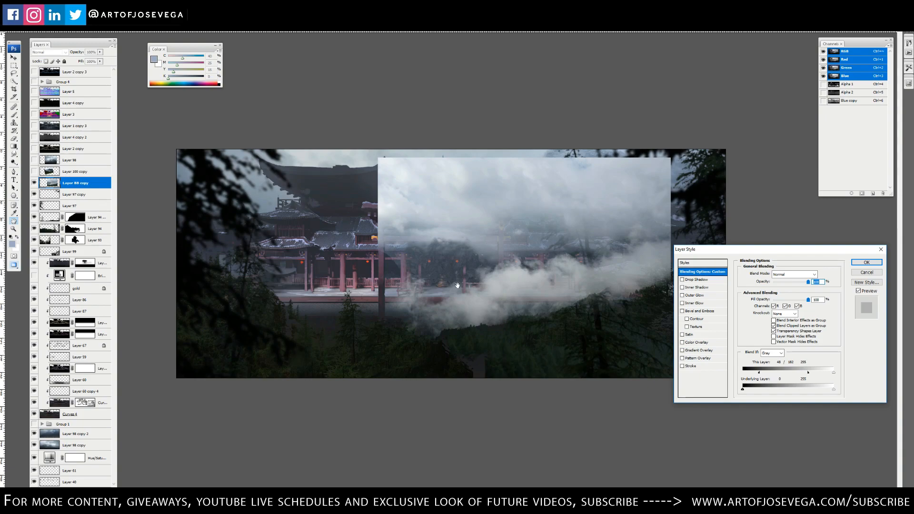
{"action": "left_click", "coordinate": [866, 262]}
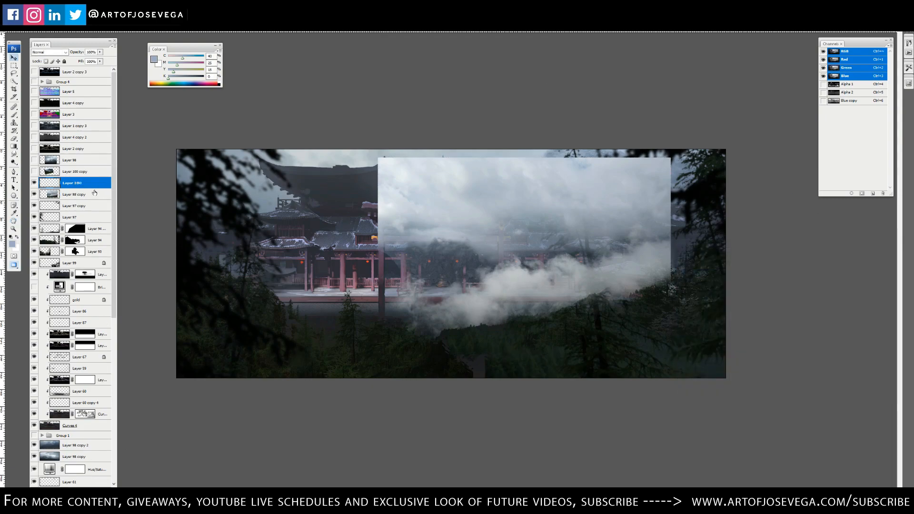
{"action": "right_click", "coordinate": [73, 194]}
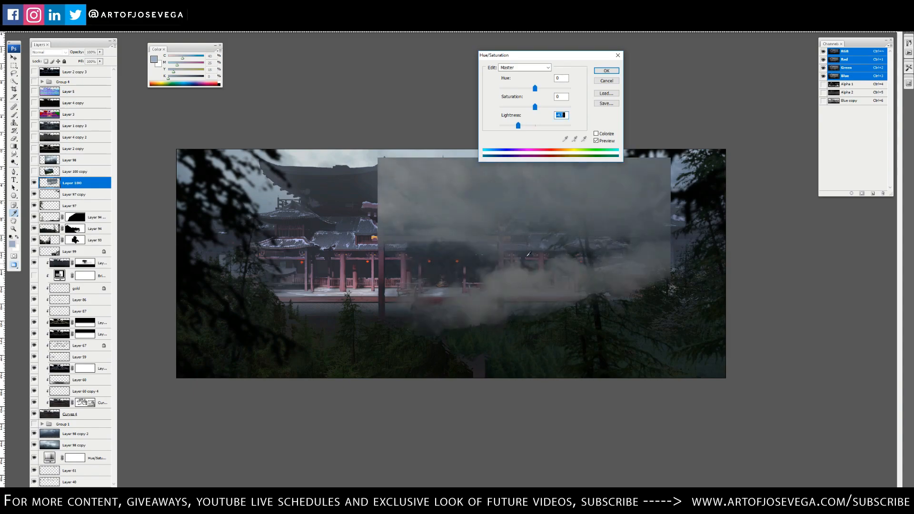
Step: Lower the mist layer's Lightness in Hue/Saturation so the clouds turn a dimmer grey
{"action": "left_click_drag", "start_coordinate": [527, 55], "coordinate": [446, 41]}
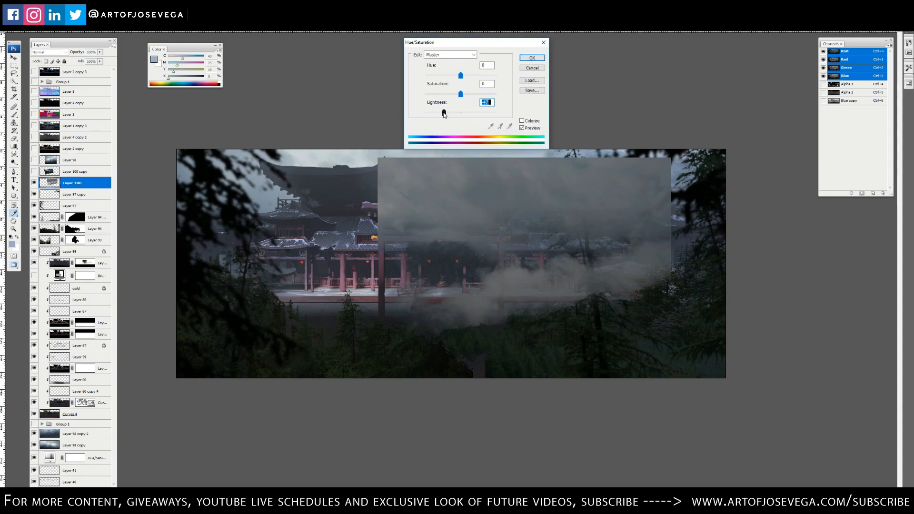
{"action": "left_click", "coordinate": [531, 57]}
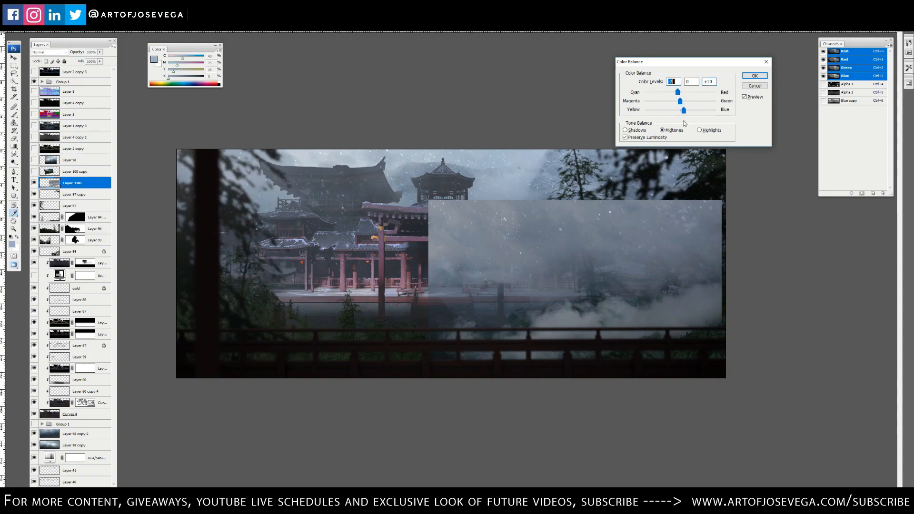
Step: Shift the mist's midtones Yellow–Blue to +10 in Color Balance
{"action": "left_click", "coordinate": [754, 75]}
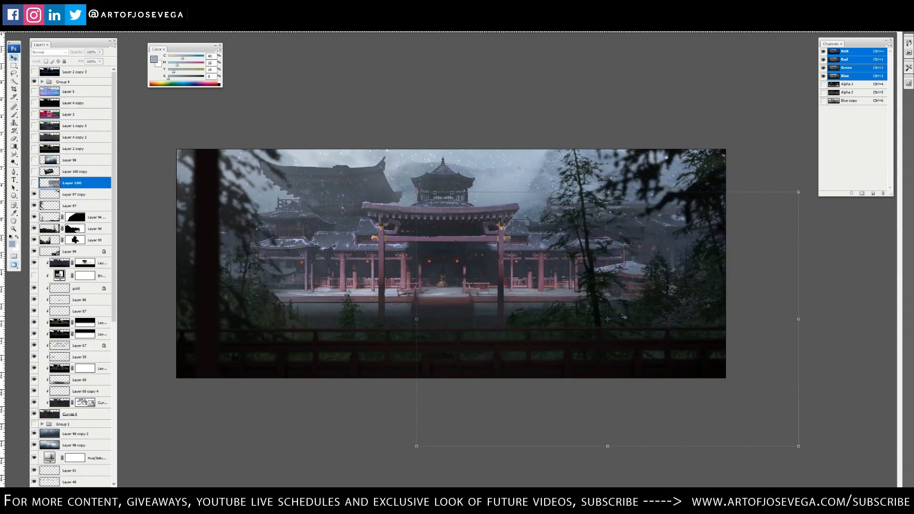
{"action": "mouse_move", "coordinate": [576, 303]}
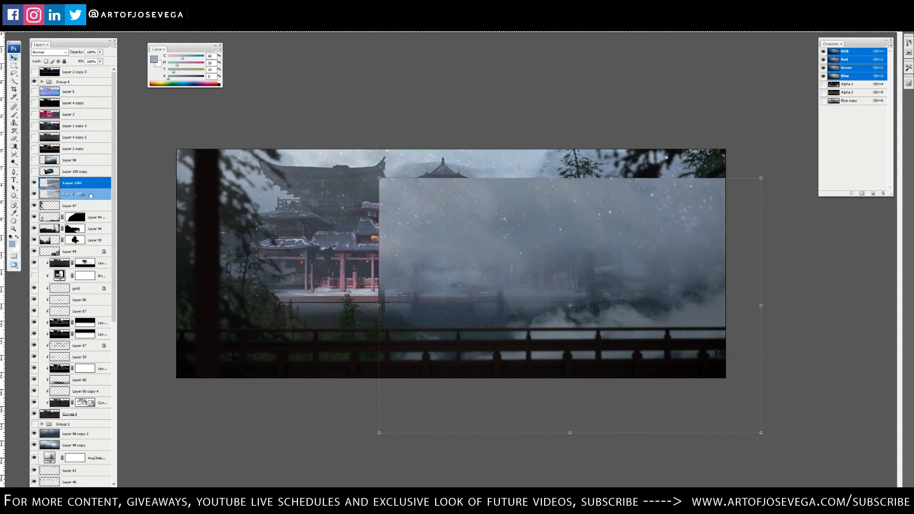
Step: Select the new ground-mist layer to mask and blend it beneath the temple railing
{"action": "left_click", "coordinate": [71, 183]}
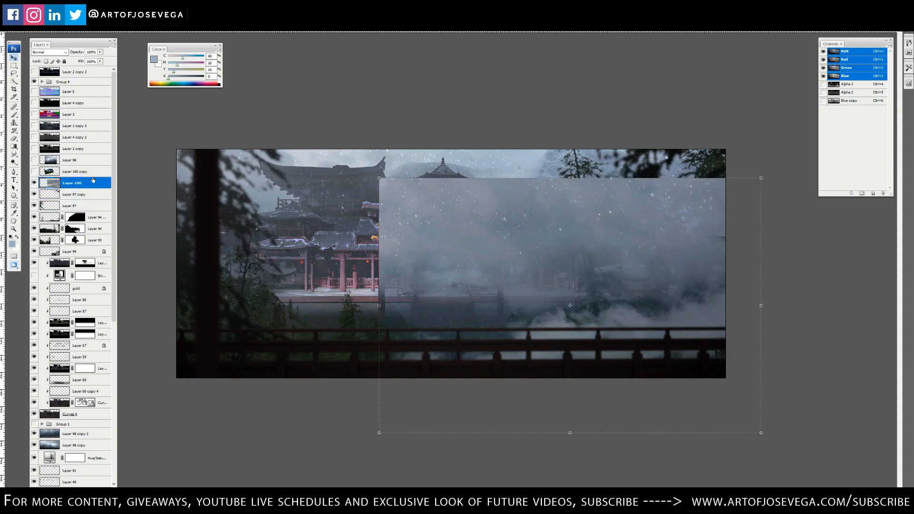
{"action": "left_click", "coordinate": [71, 206]}
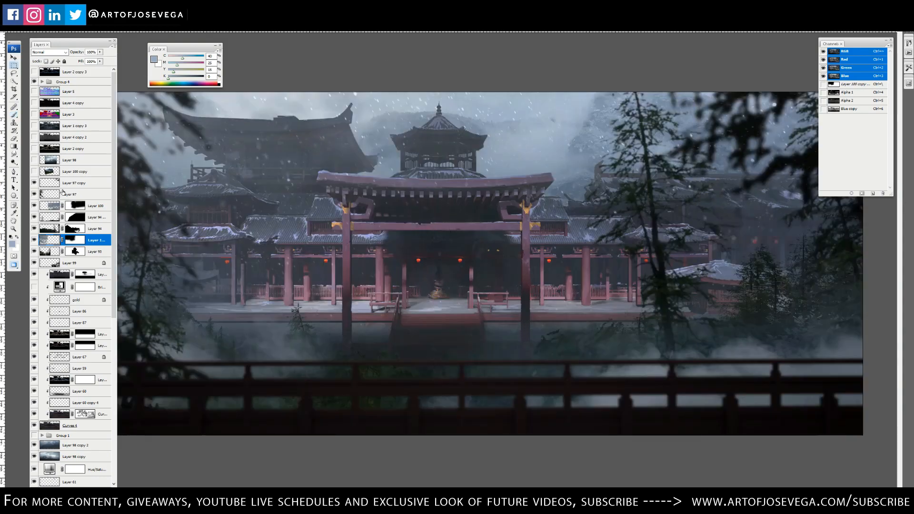
Step: Select the pasted mountain valley photo layer for transforming over the scene centre
{"action": "left_click", "coordinate": [74, 170]}
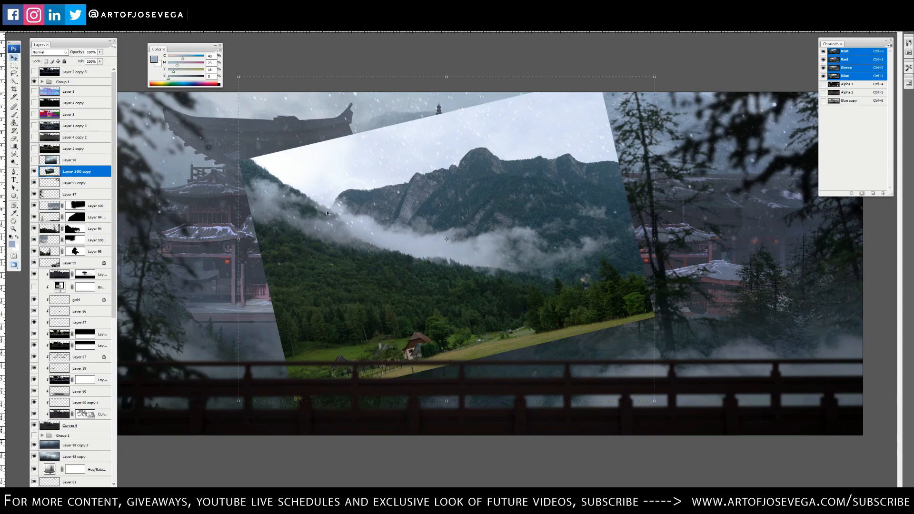
{"action": "mouse_move", "coordinate": [492, 276]}
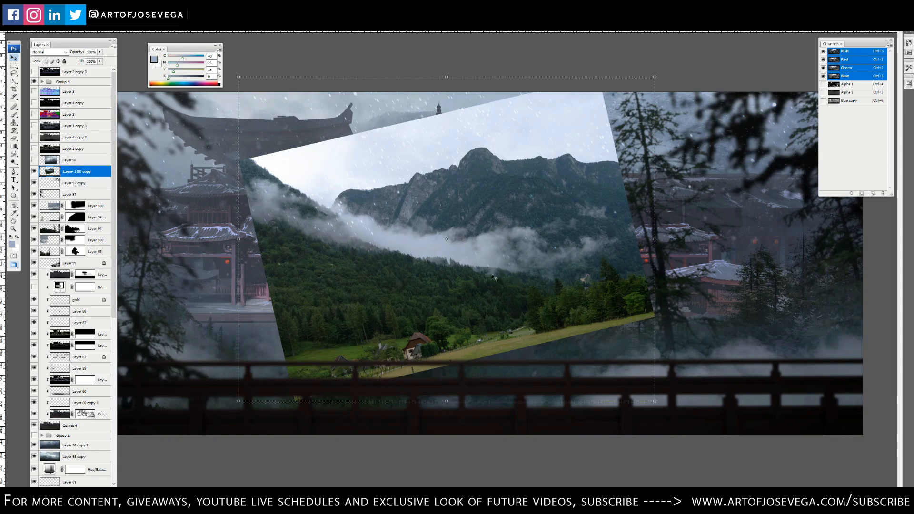
{"action": "mouse_move", "coordinate": [164, 88]}
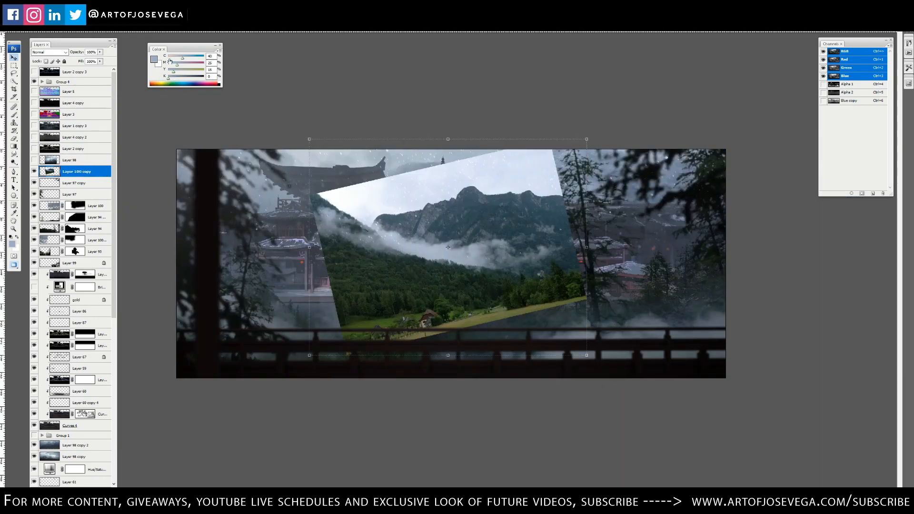
Step: Drop out the mountain photo's dark forest via Blend If, keeping only its pale mist
{"action": "double_click", "coordinate": [77, 171]}
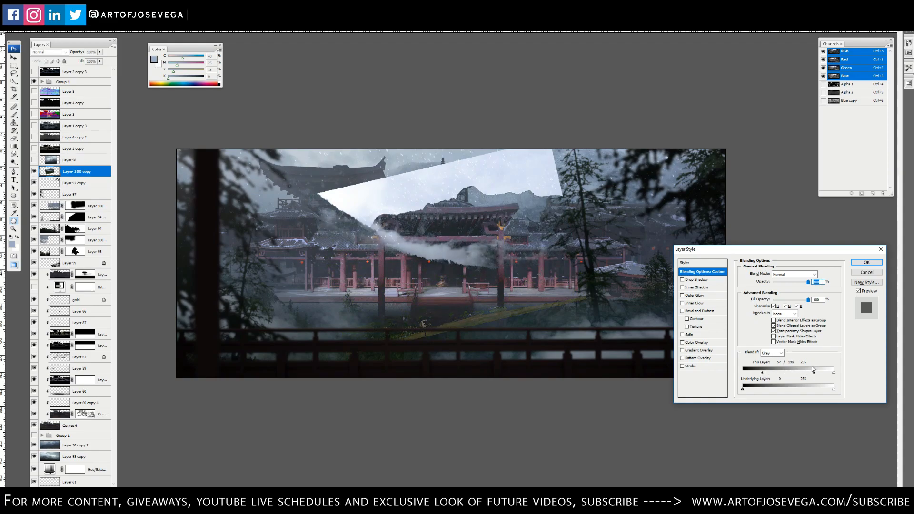
{"action": "left_click", "coordinate": [866, 262]}
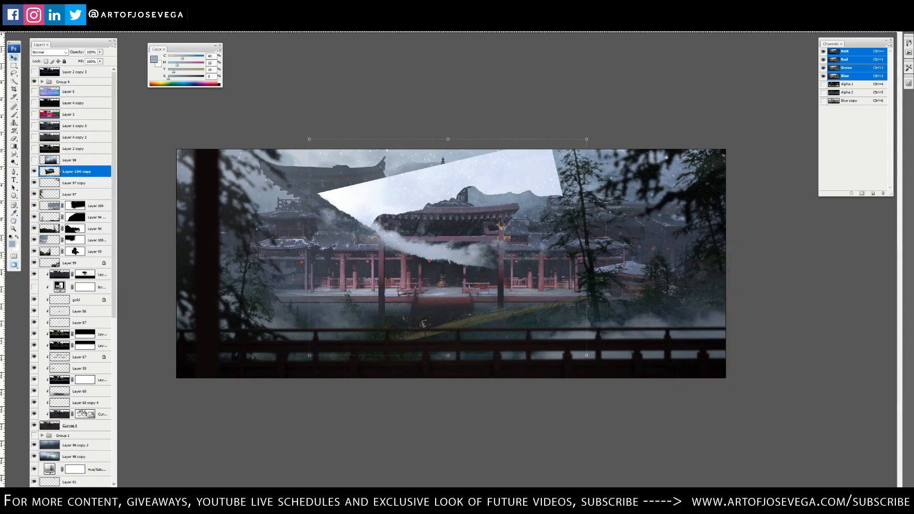
{"action": "right_click", "coordinate": [74, 178]}
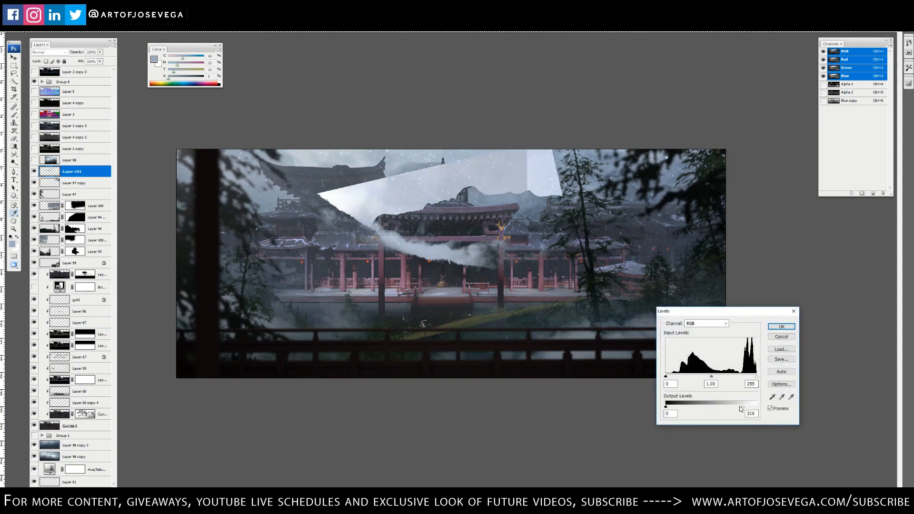
Step: Confirm the Levels adjustment toning down the mist's whites
{"action": "left_click", "coordinate": [780, 326]}
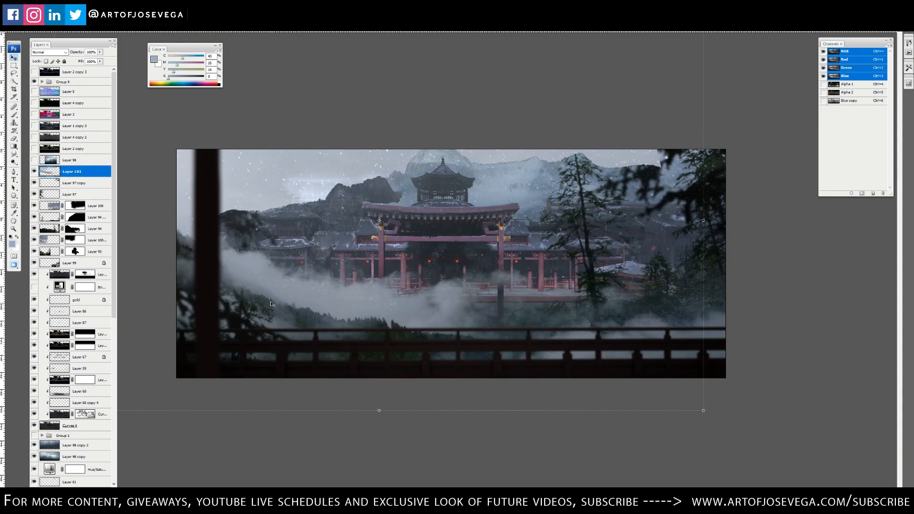
{"action": "mouse_move", "coordinate": [329, 321]}
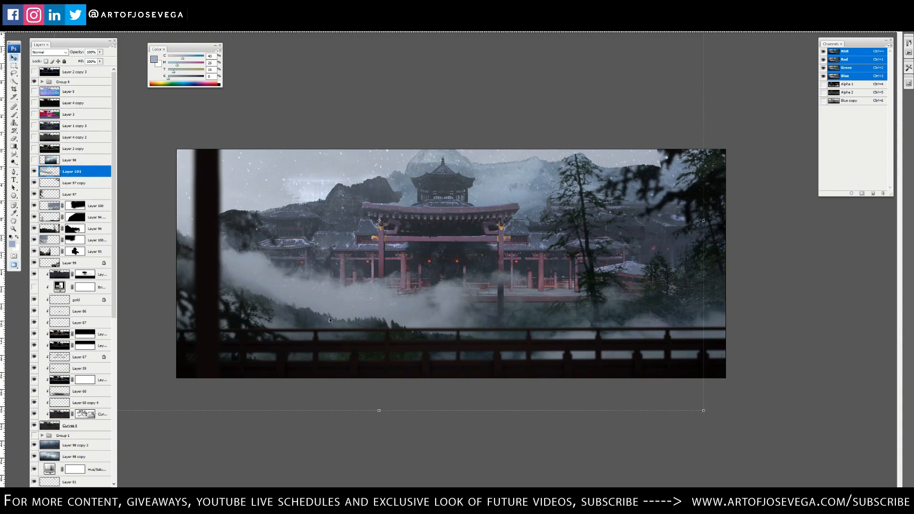
{"action": "mouse_move", "coordinate": [365, 145]}
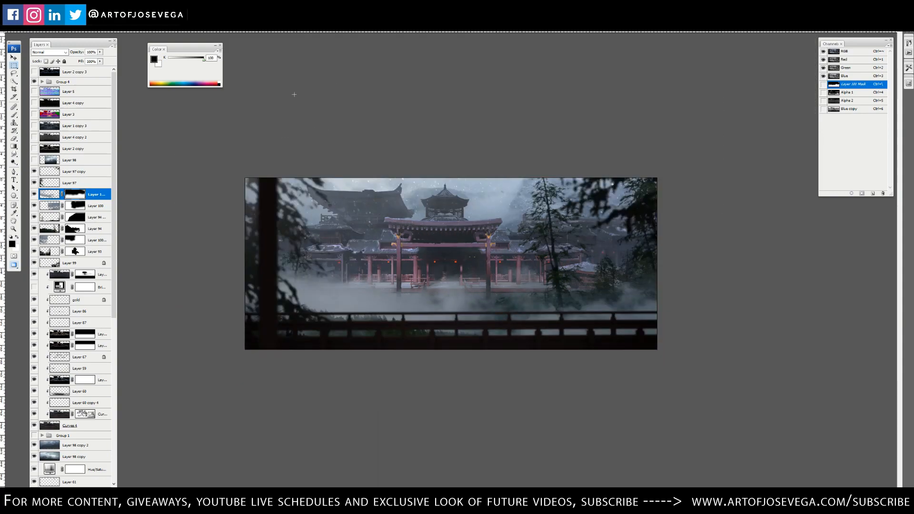
Step: Tint the mist's midtones slightly blue with Color Balance Yellow/Blue at +10
{"action": "left_click", "coordinate": [94, 223]}
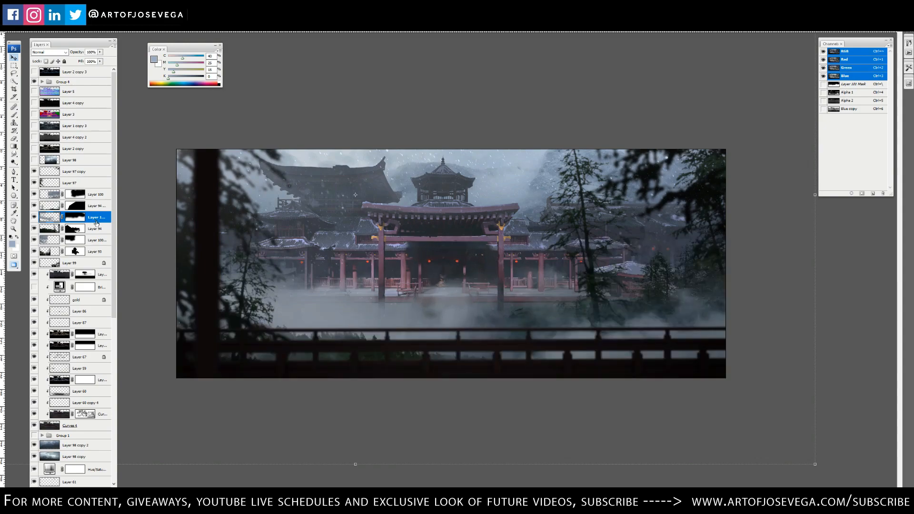
{"action": "left_click", "coordinate": [96, 227]}
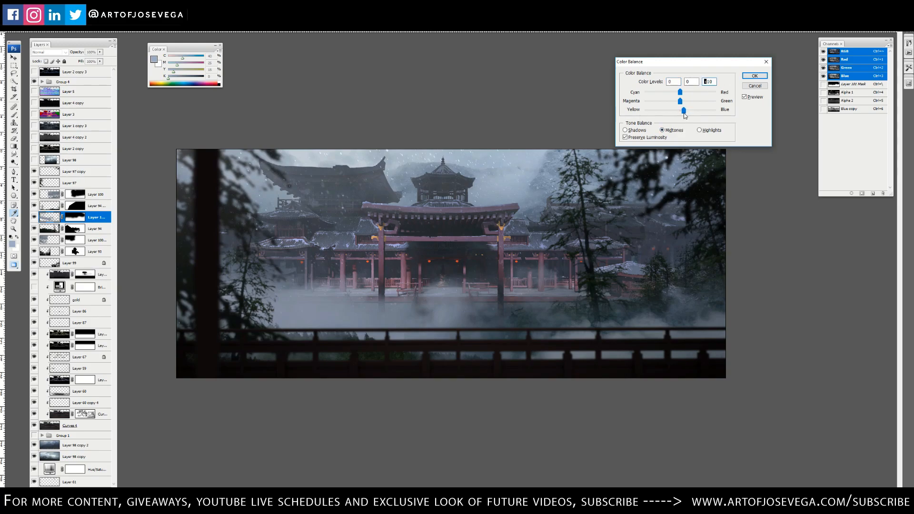
{"action": "left_click", "coordinate": [754, 75]}
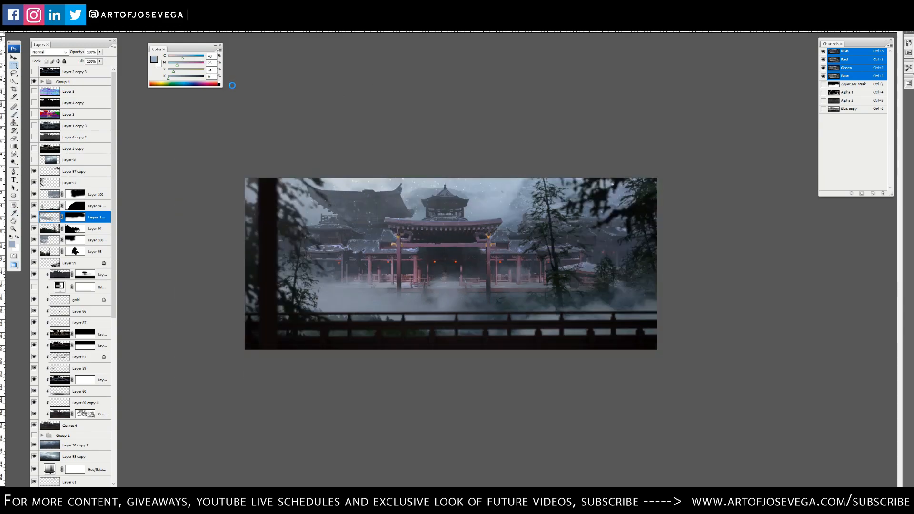
{"action": "mouse_move", "coordinate": [436, 175]}
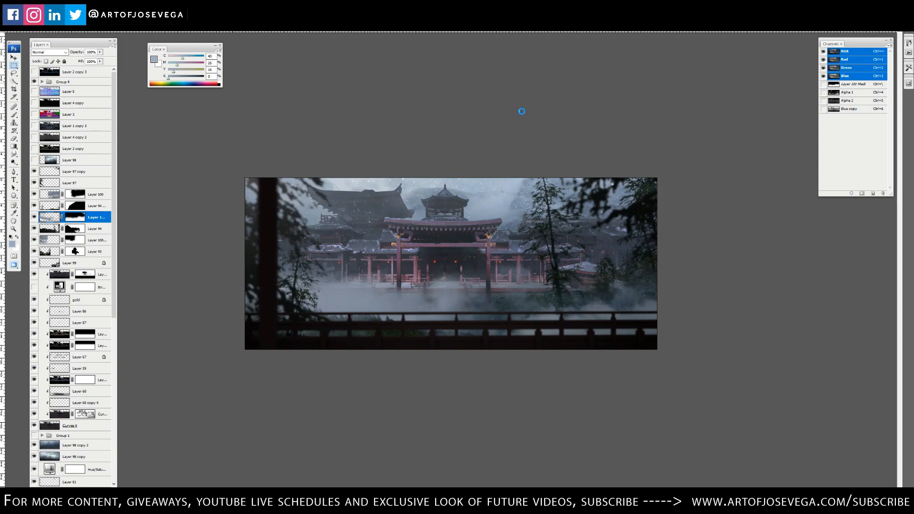
{"action": "mouse_move", "coordinate": [534, 169]}
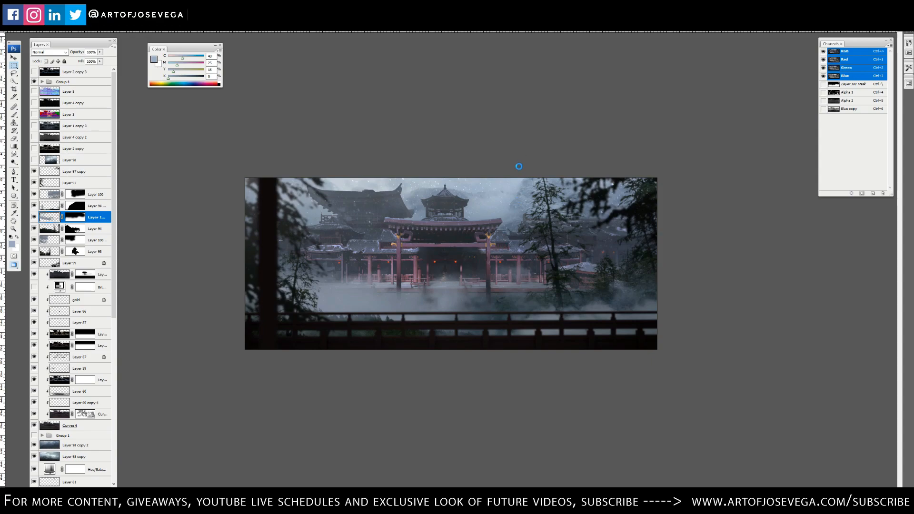
{"action": "mouse_move", "coordinate": [568, 132]}
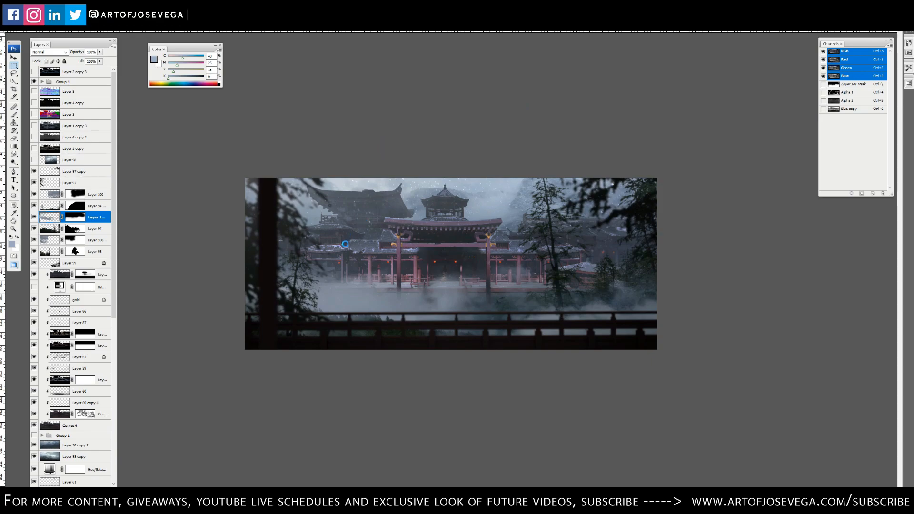
{"action": "mouse_move", "coordinate": [399, 130]}
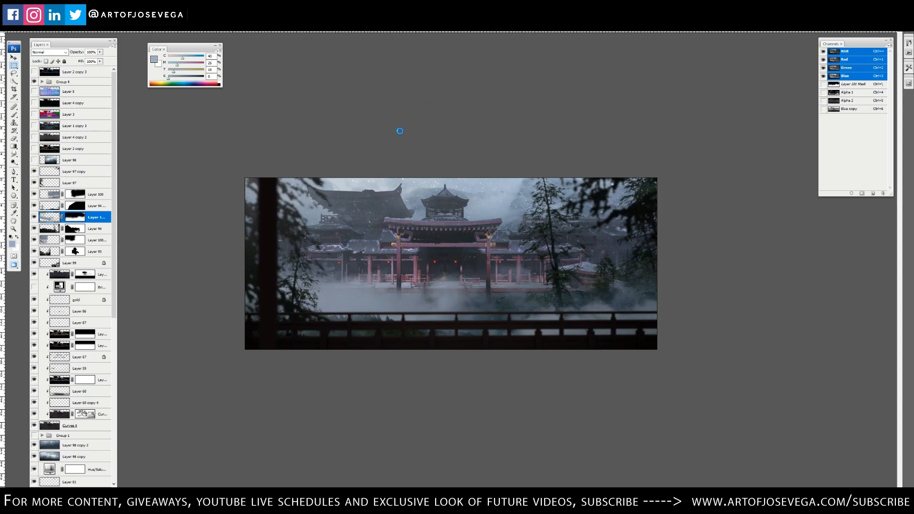
{"action": "mouse_move", "coordinate": [391, 167]}
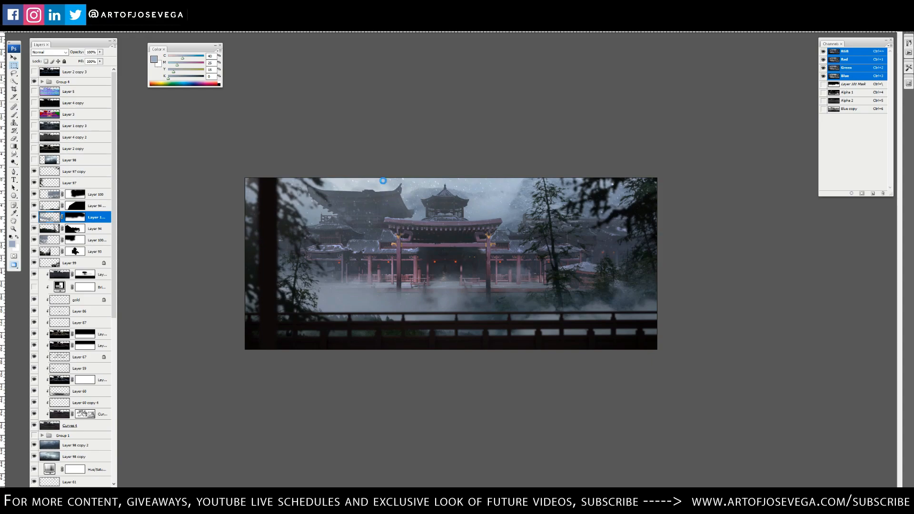
{"action": "mouse_move", "coordinate": [486, 199]}
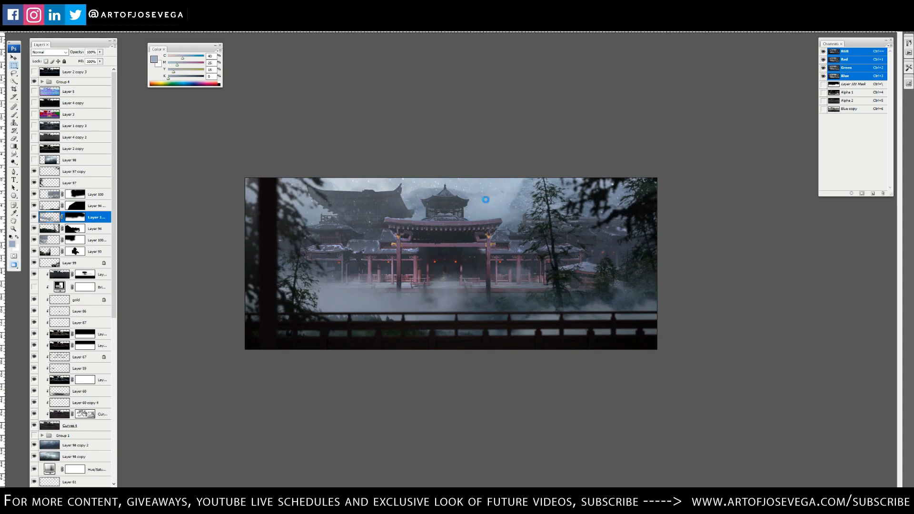
{"action": "mouse_move", "coordinate": [520, 48]}
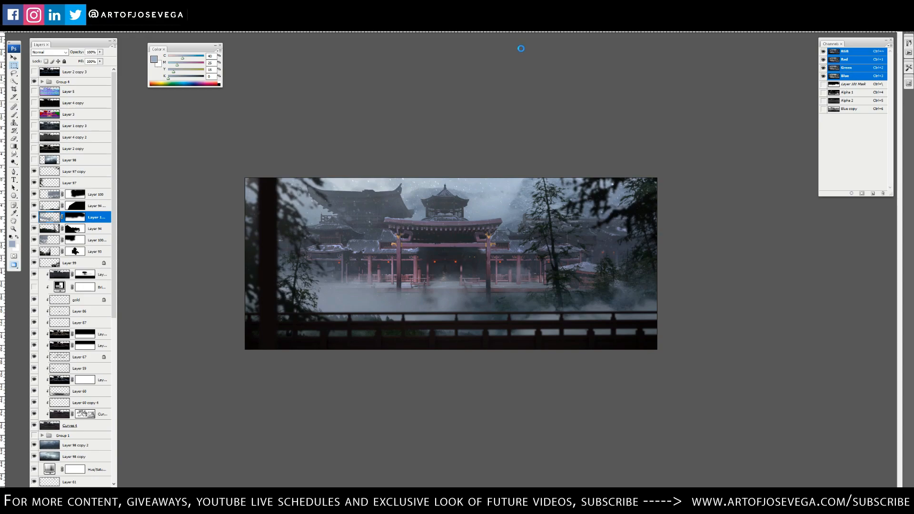
{"action": "mouse_move", "coordinate": [448, 53]}
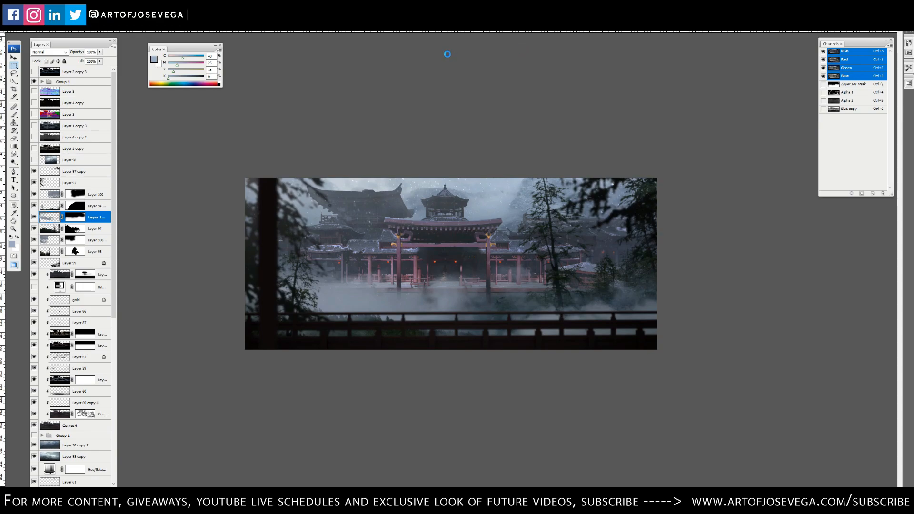
{"action": "mouse_move", "coordinate": [434, 111]}
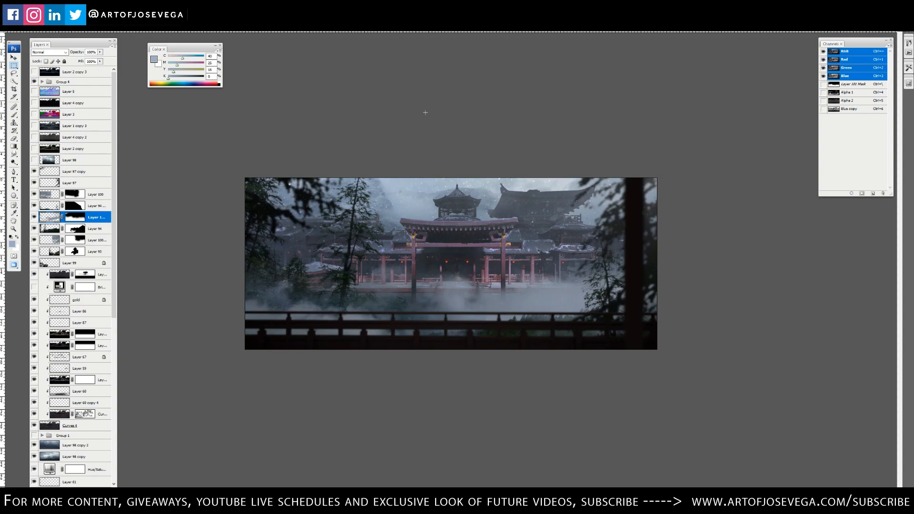
{"action": "mouse_move", "coordinate": [284, 257]}
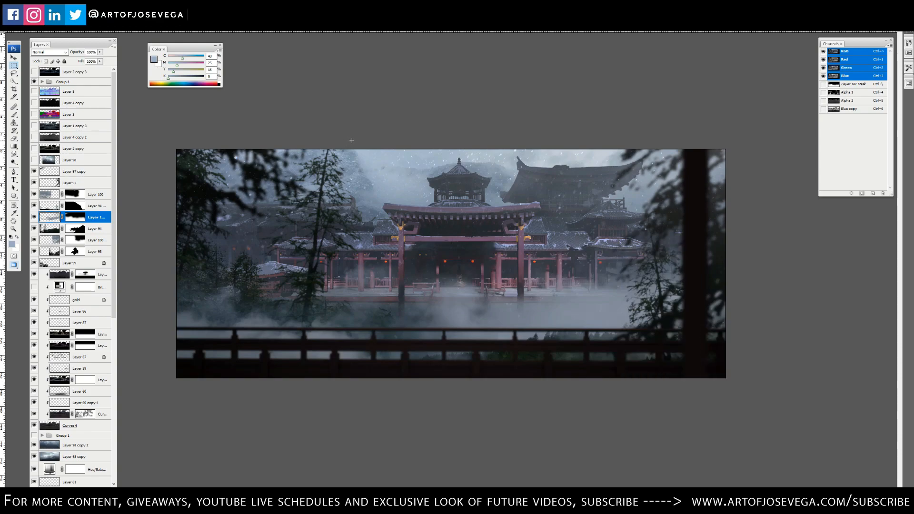
{"action": "mouse_move", "coordinate": [471, 144]}
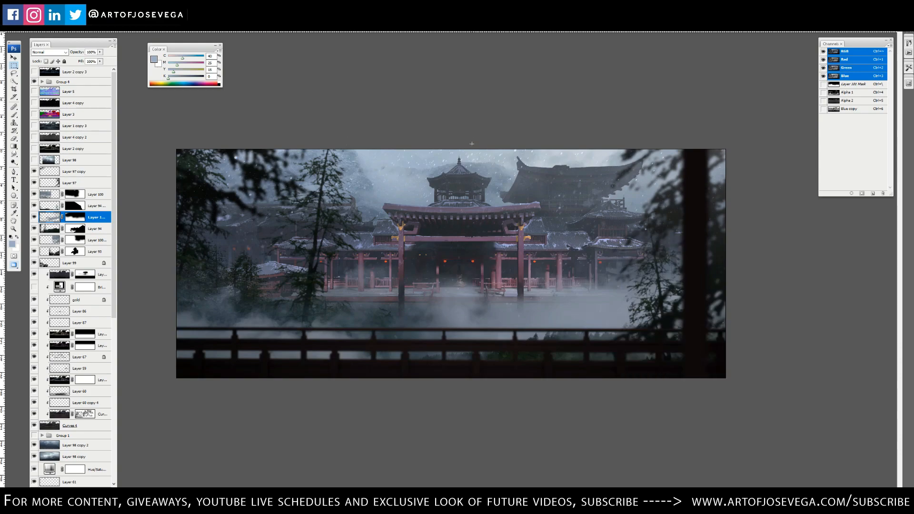
{"action": "mouse_move", "coordinate": [597, 159]}
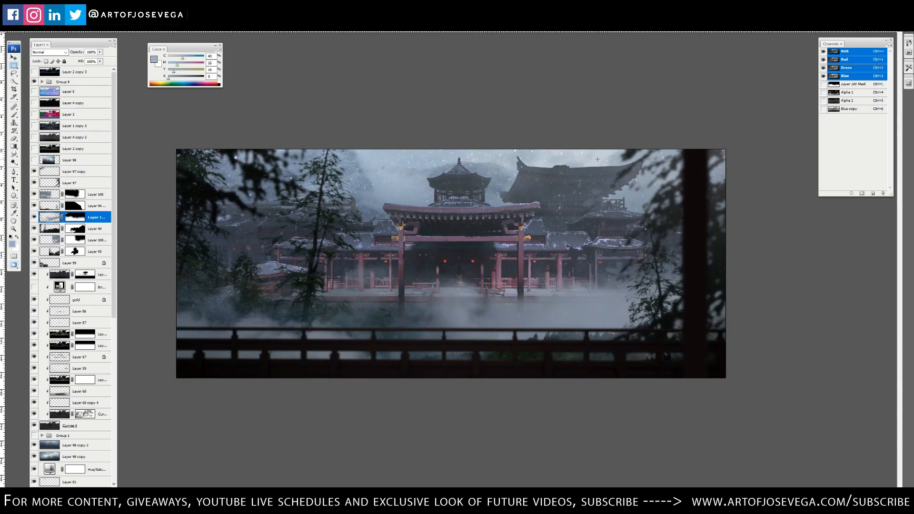